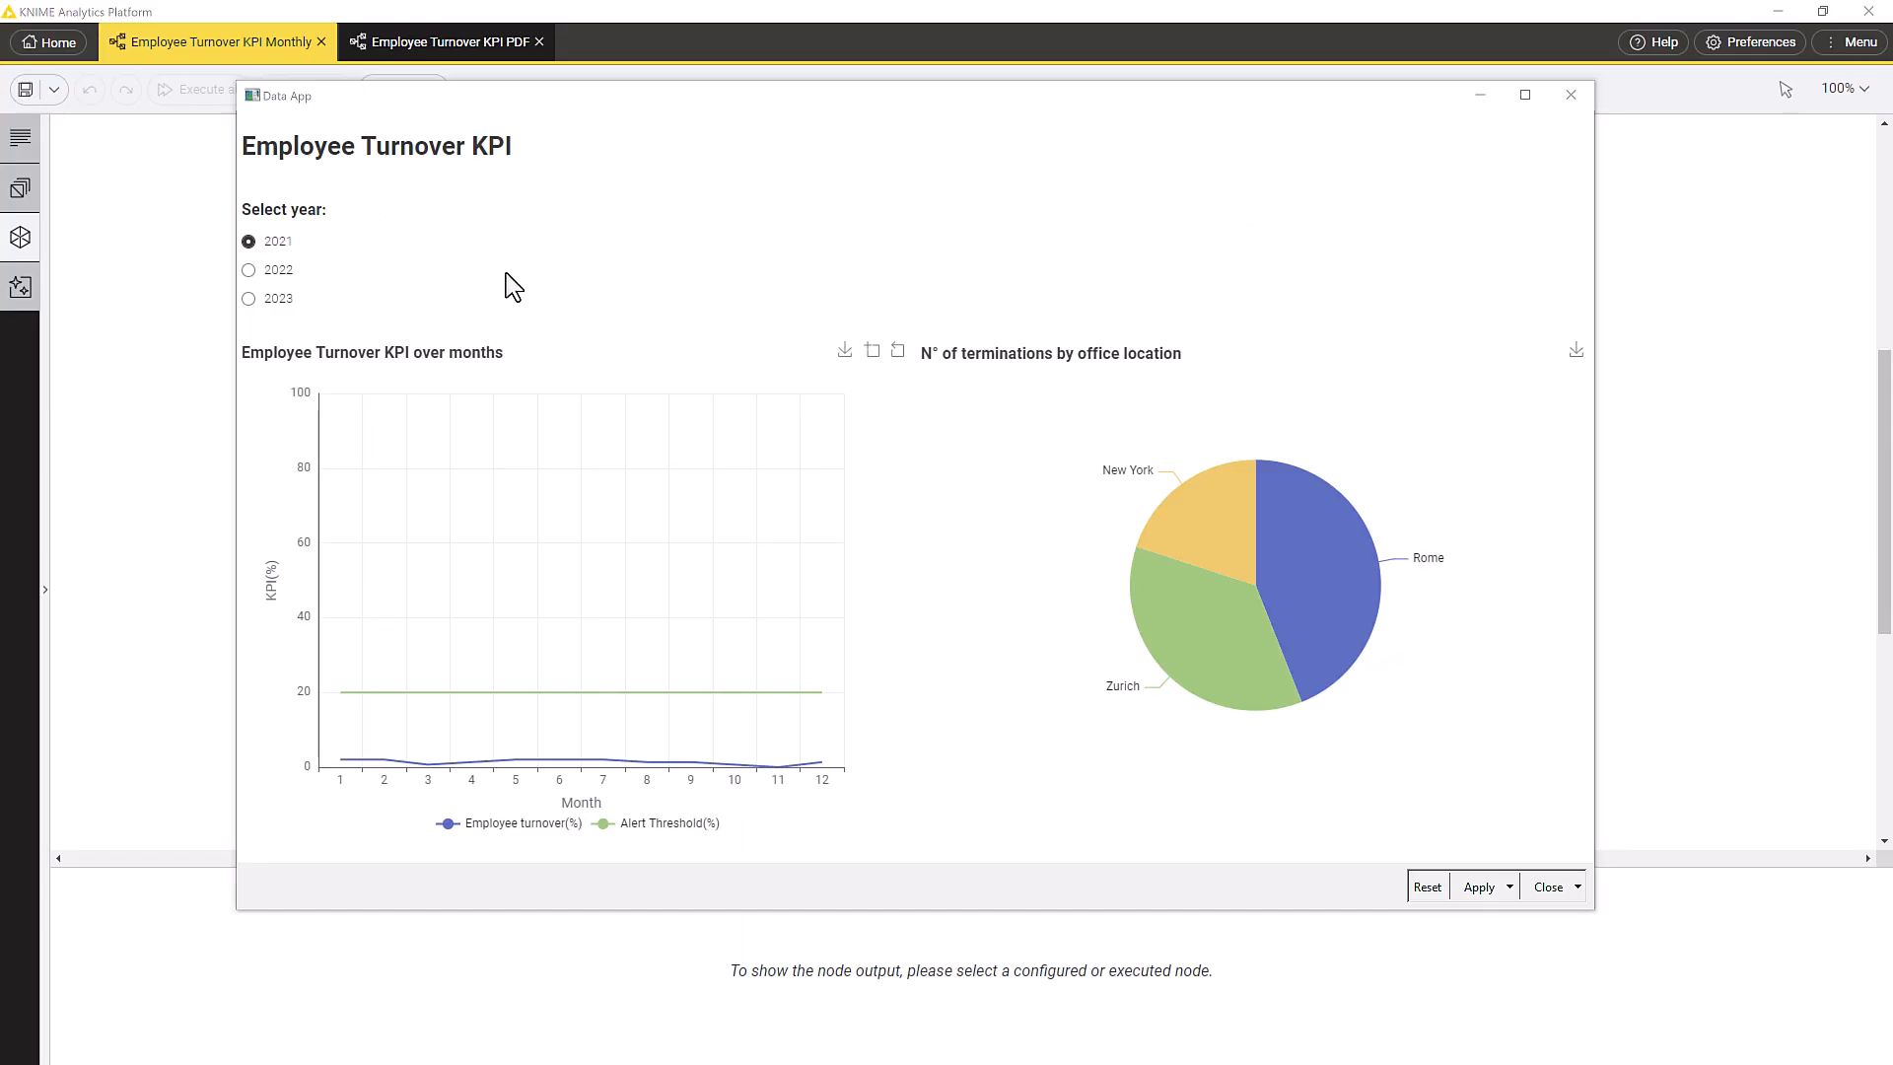
# Step: Show the dashboard's turnover and terminations figures for 2023, then return to the workflow
pyautogui.click(248, 298)
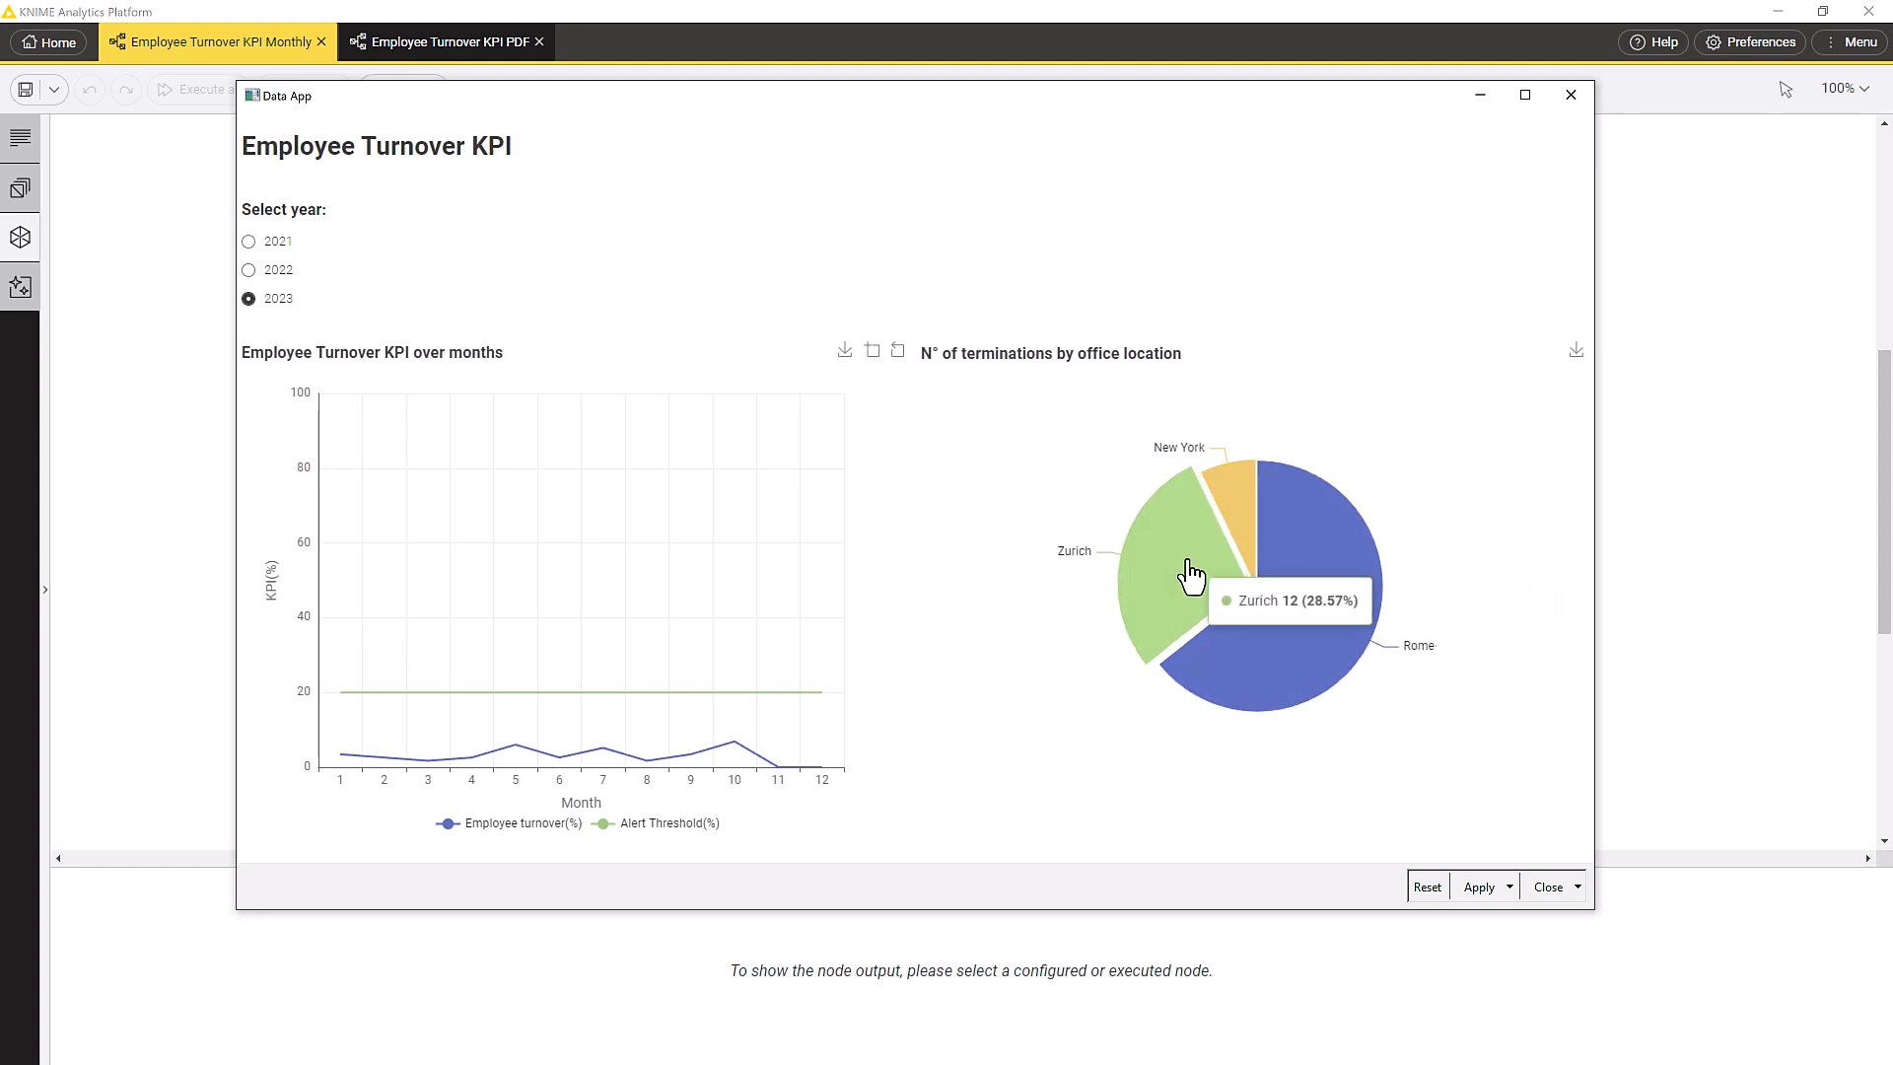
pyautogui.moveTo(1571, 95)
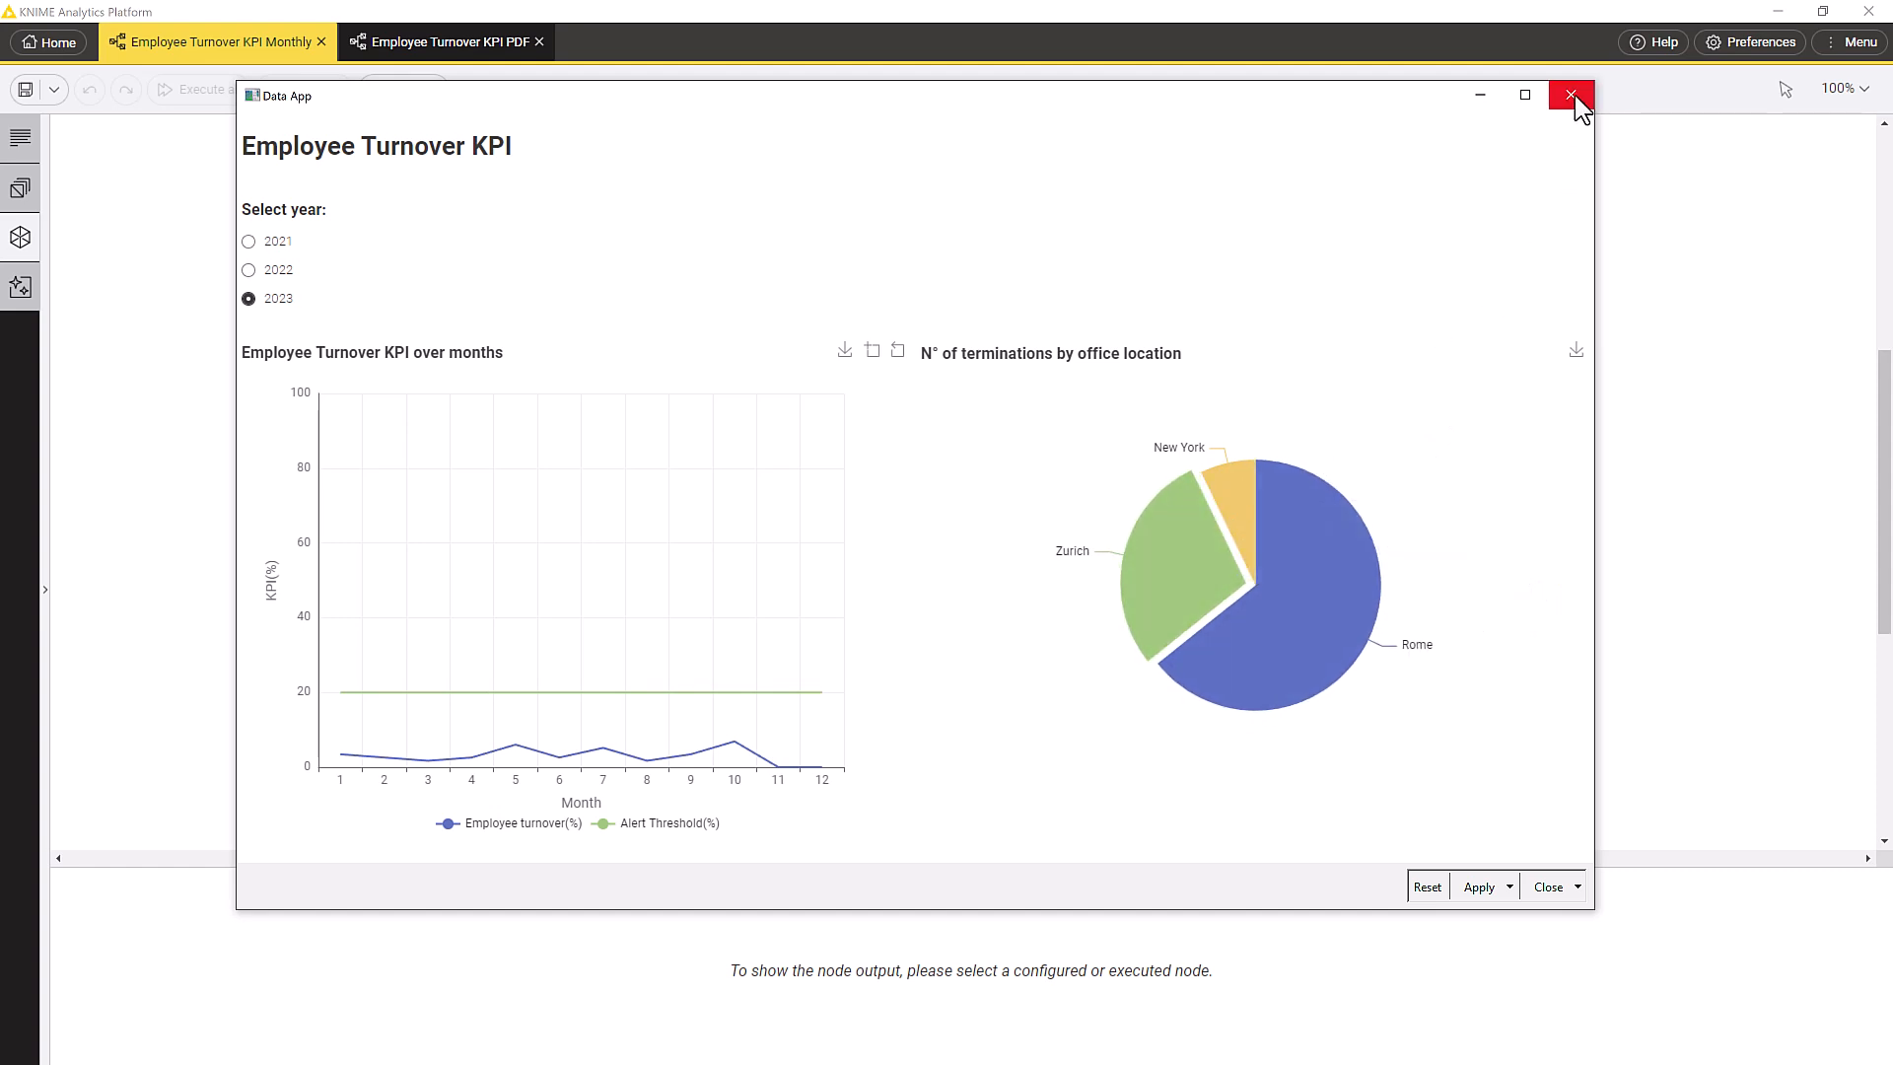
pyautogui.click(1571, 95)
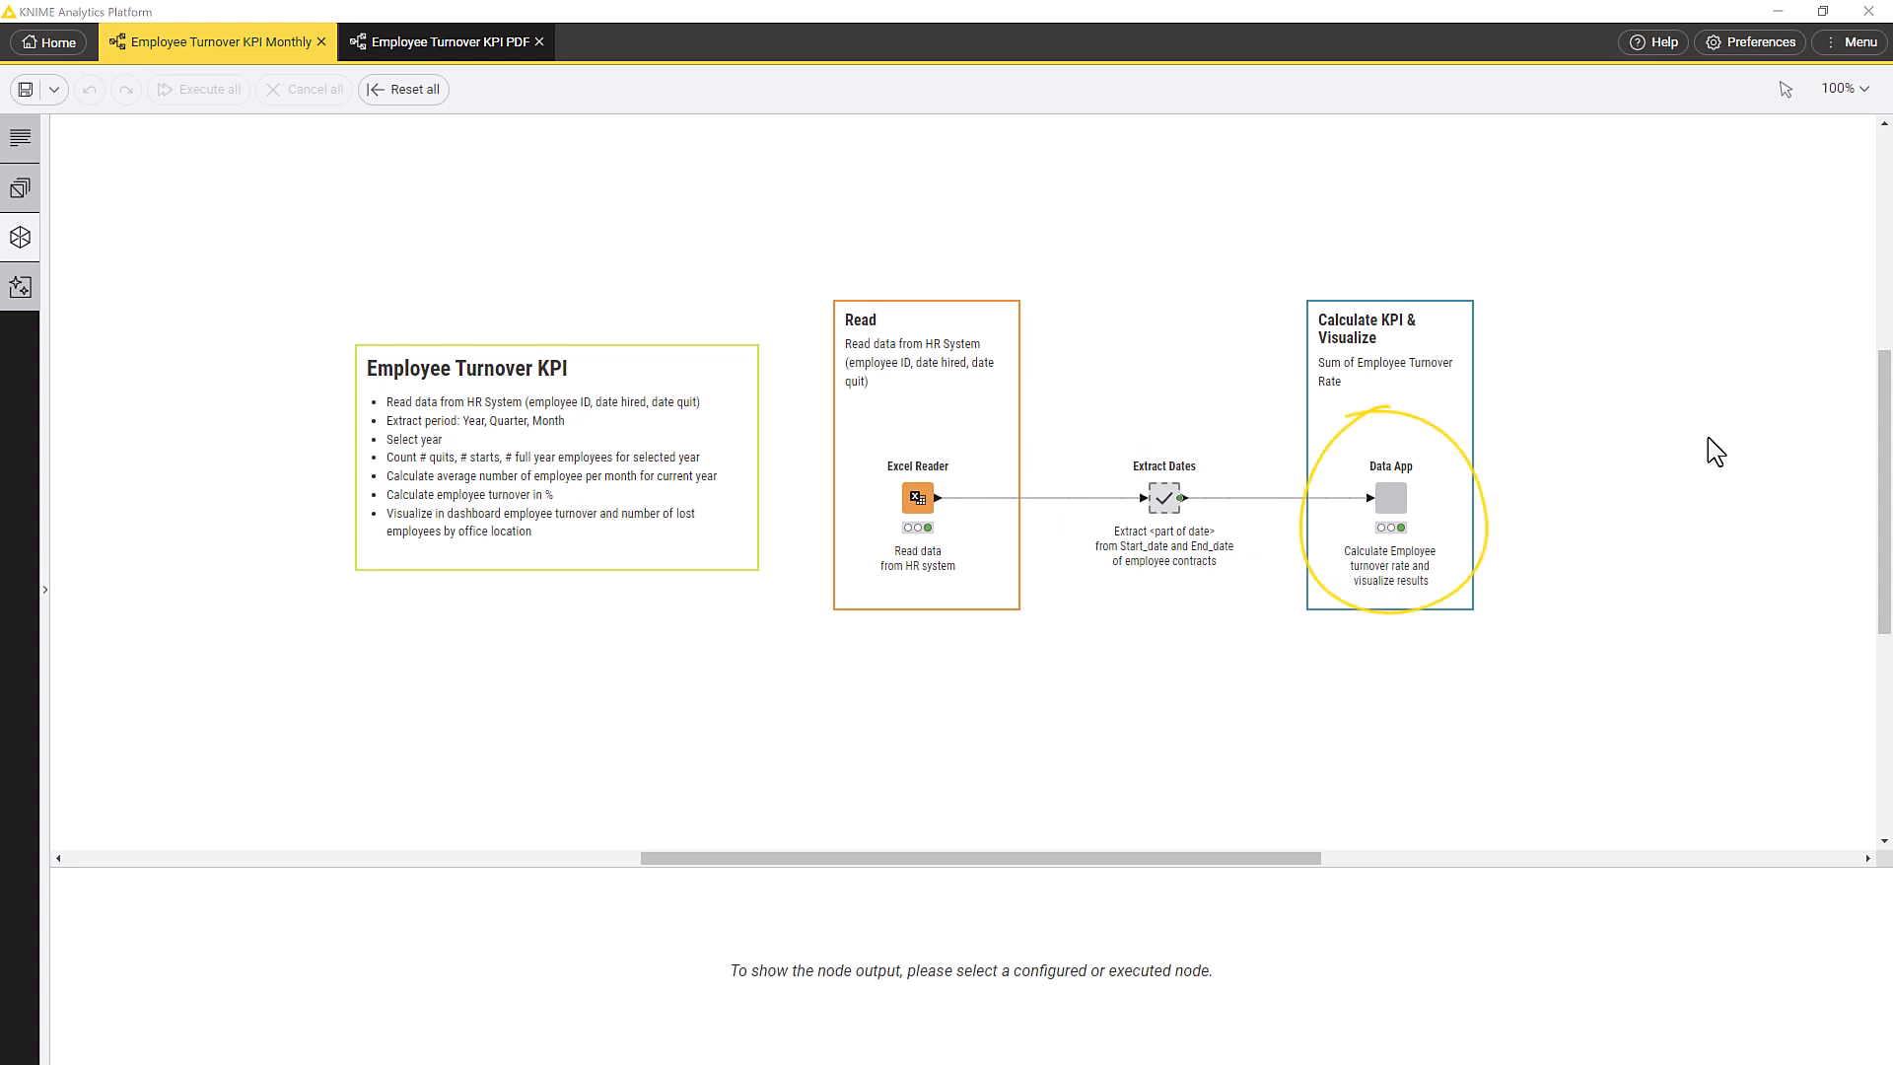
pyautogui.moveTo(1390, 495)
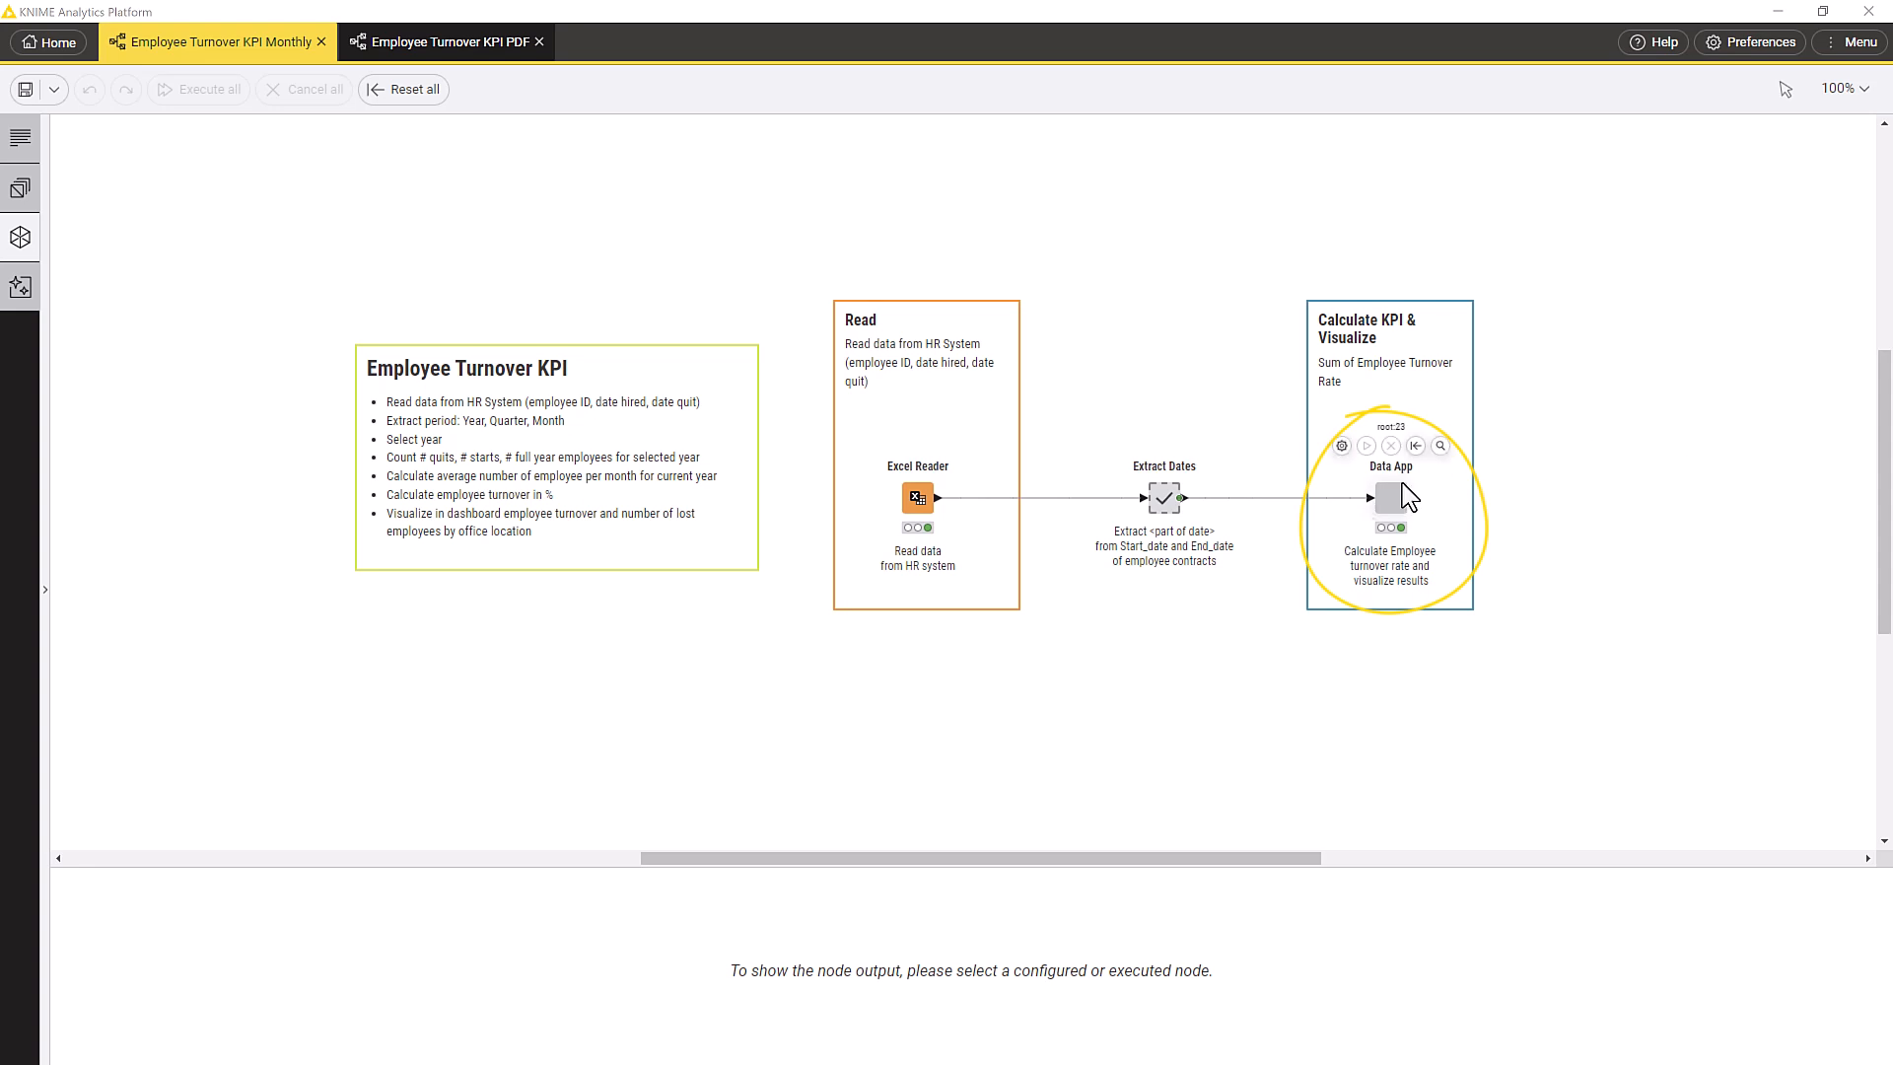
# Step: Reveal the Data App component's inner nodes, including the dashboard title and logo header
pyautogui.doubleClick(1390, 496)
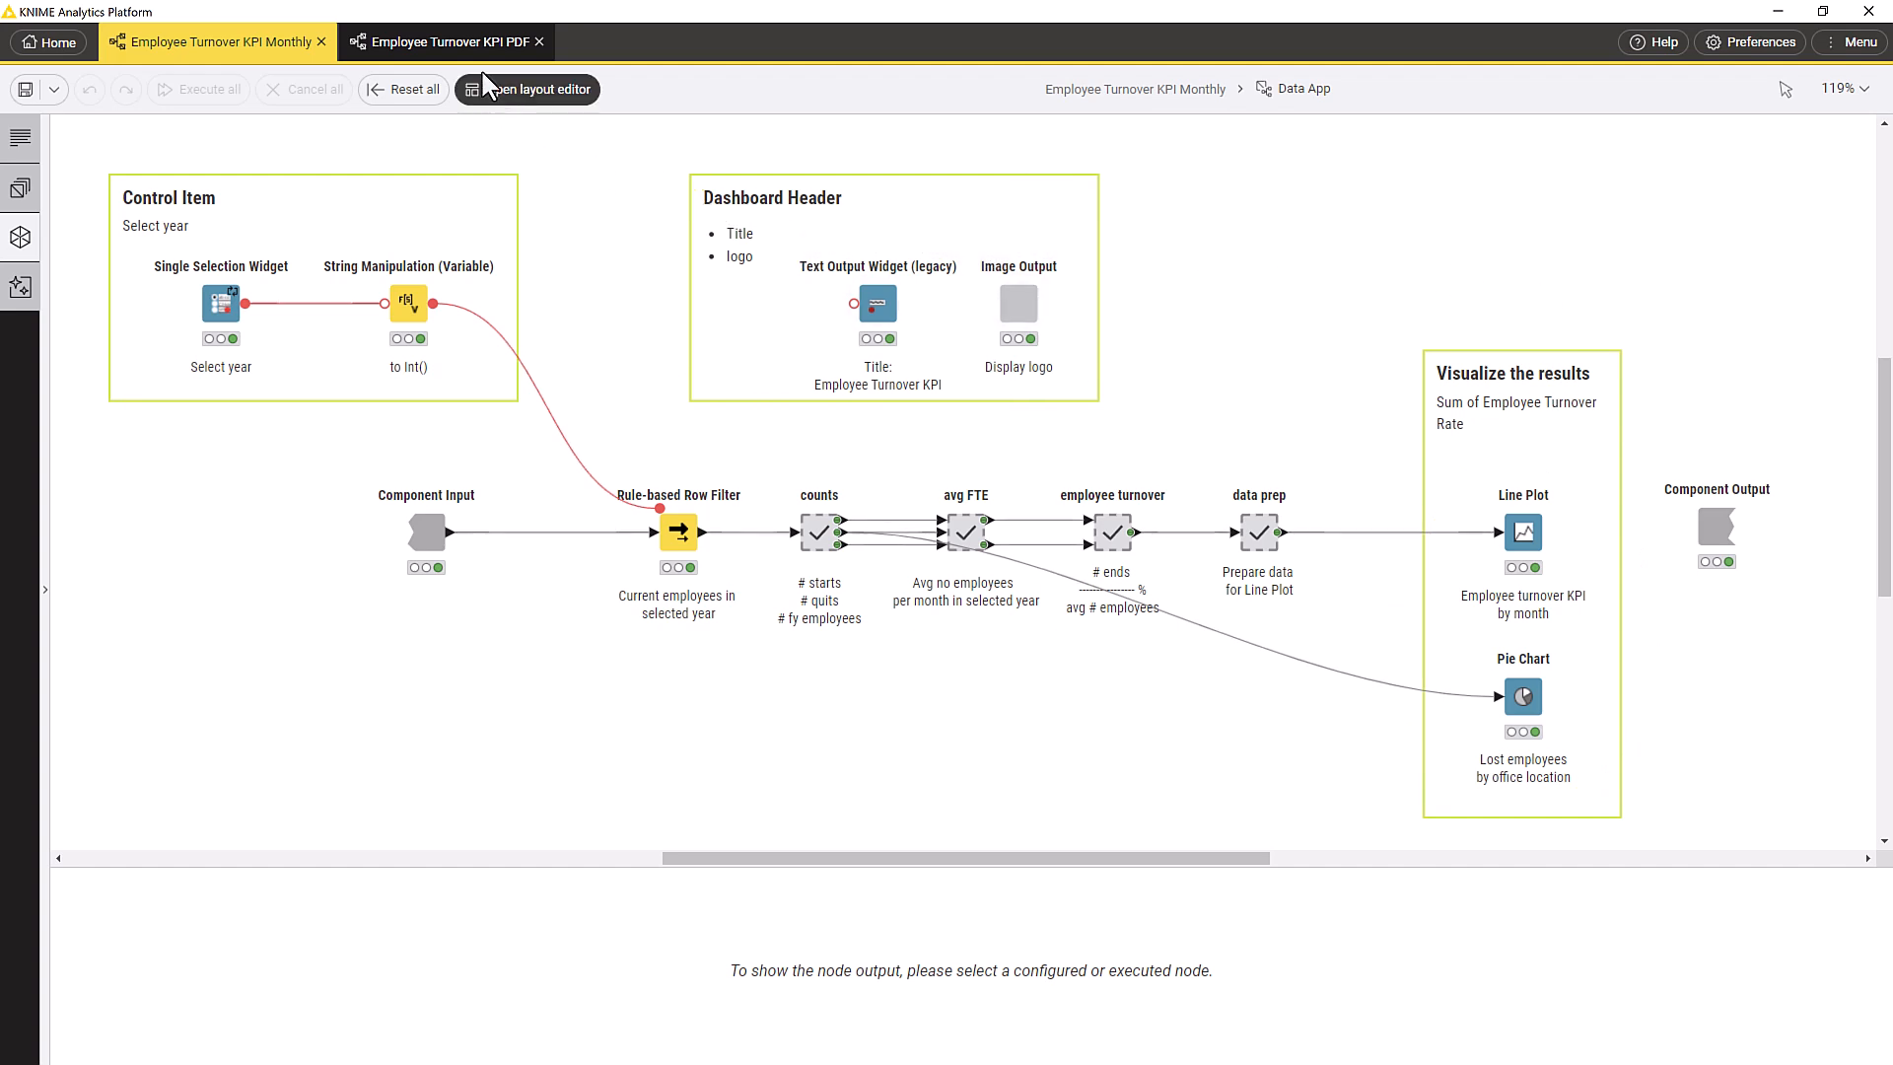
# Step: Show the Employee Turnover KPI PDF workflow and preview the Dashboard node's 2023 report header
pyautogui.click(437, 42)
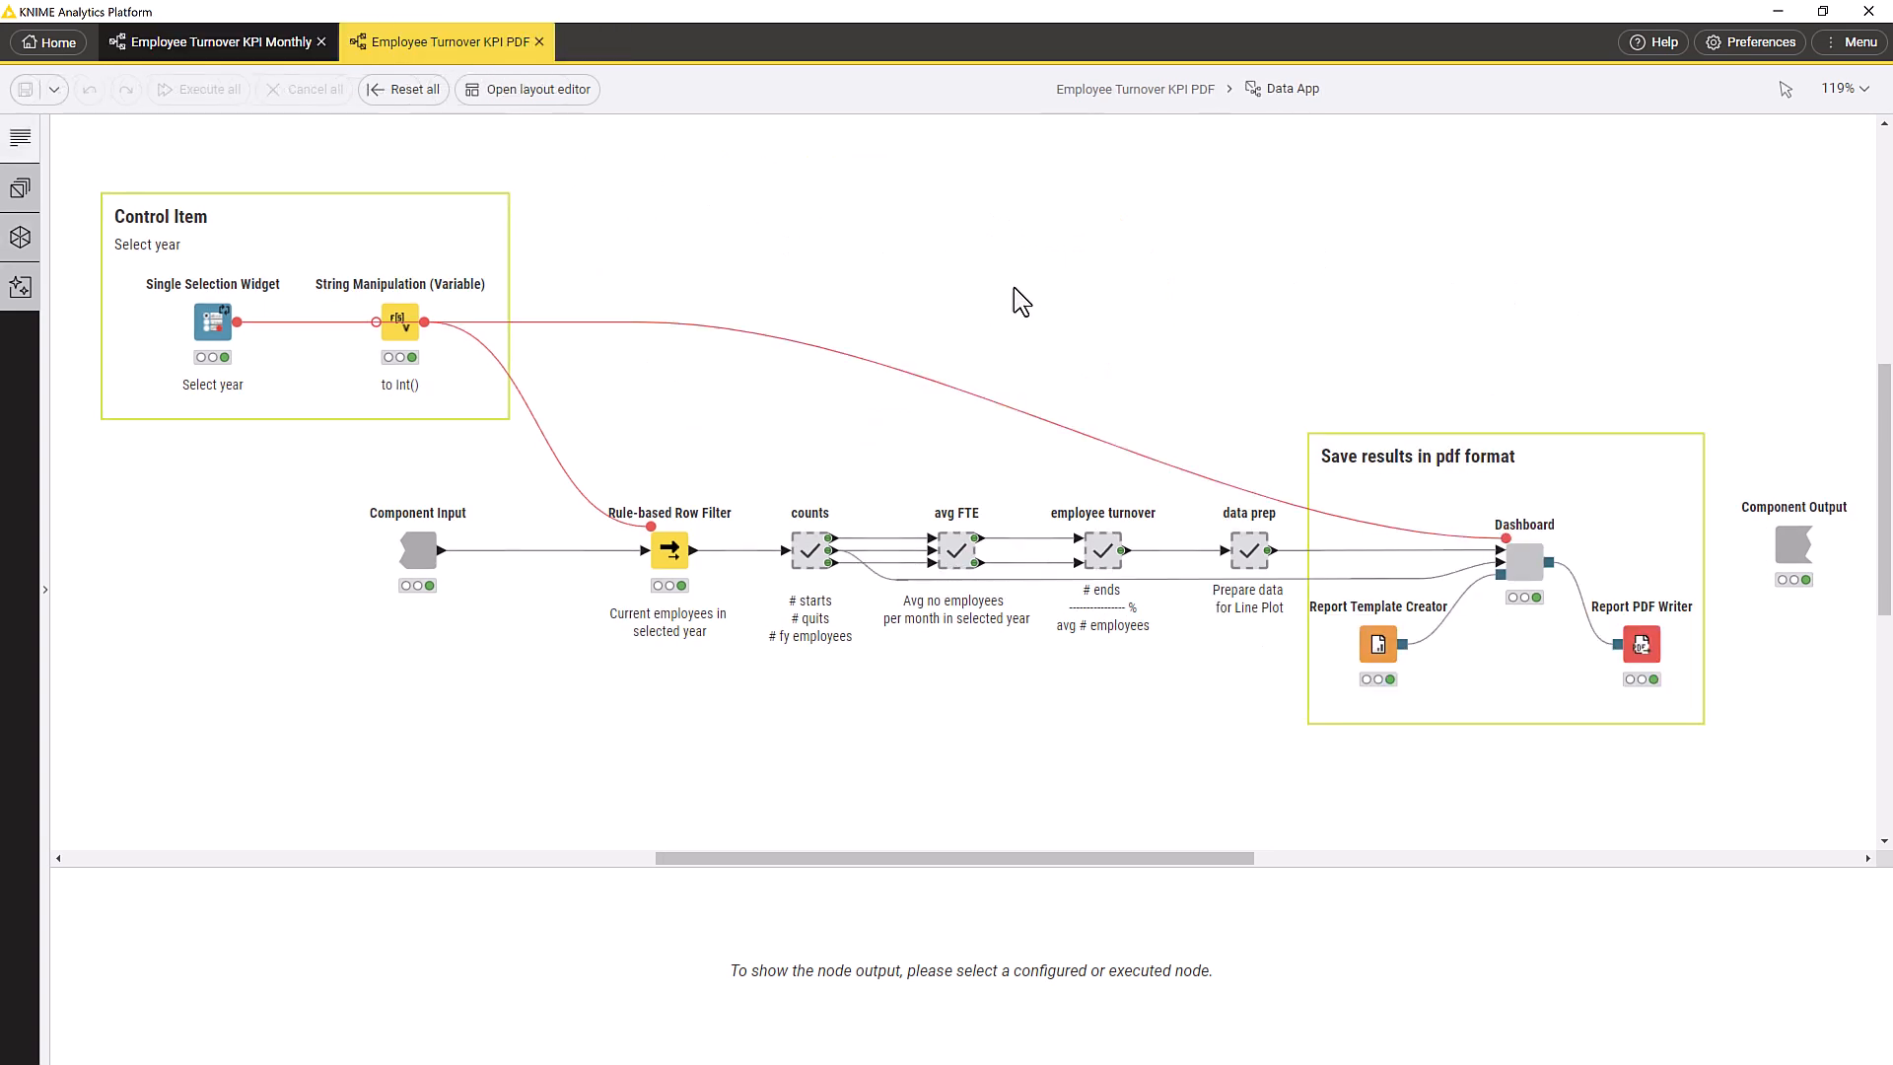
pyautogui.moveTo(1060, 303)
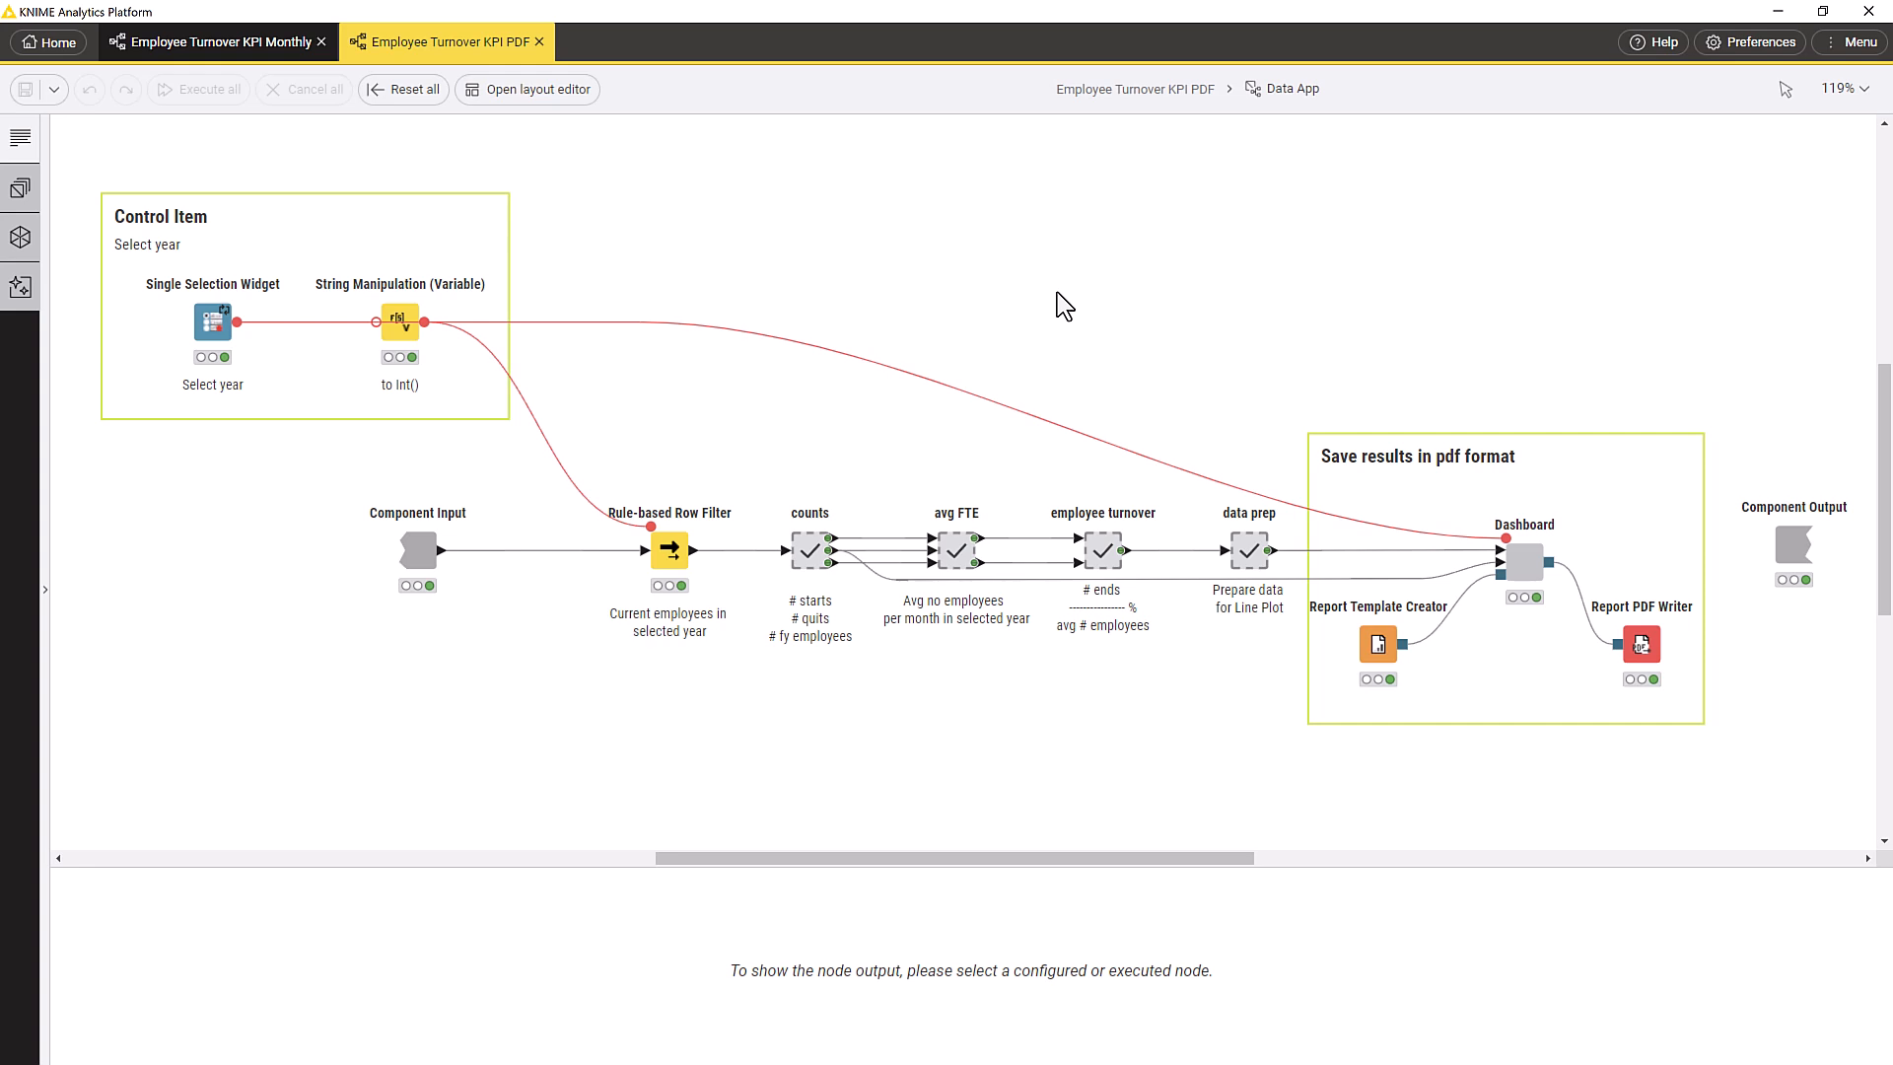
pyautogui.moveTo(1524, 558)
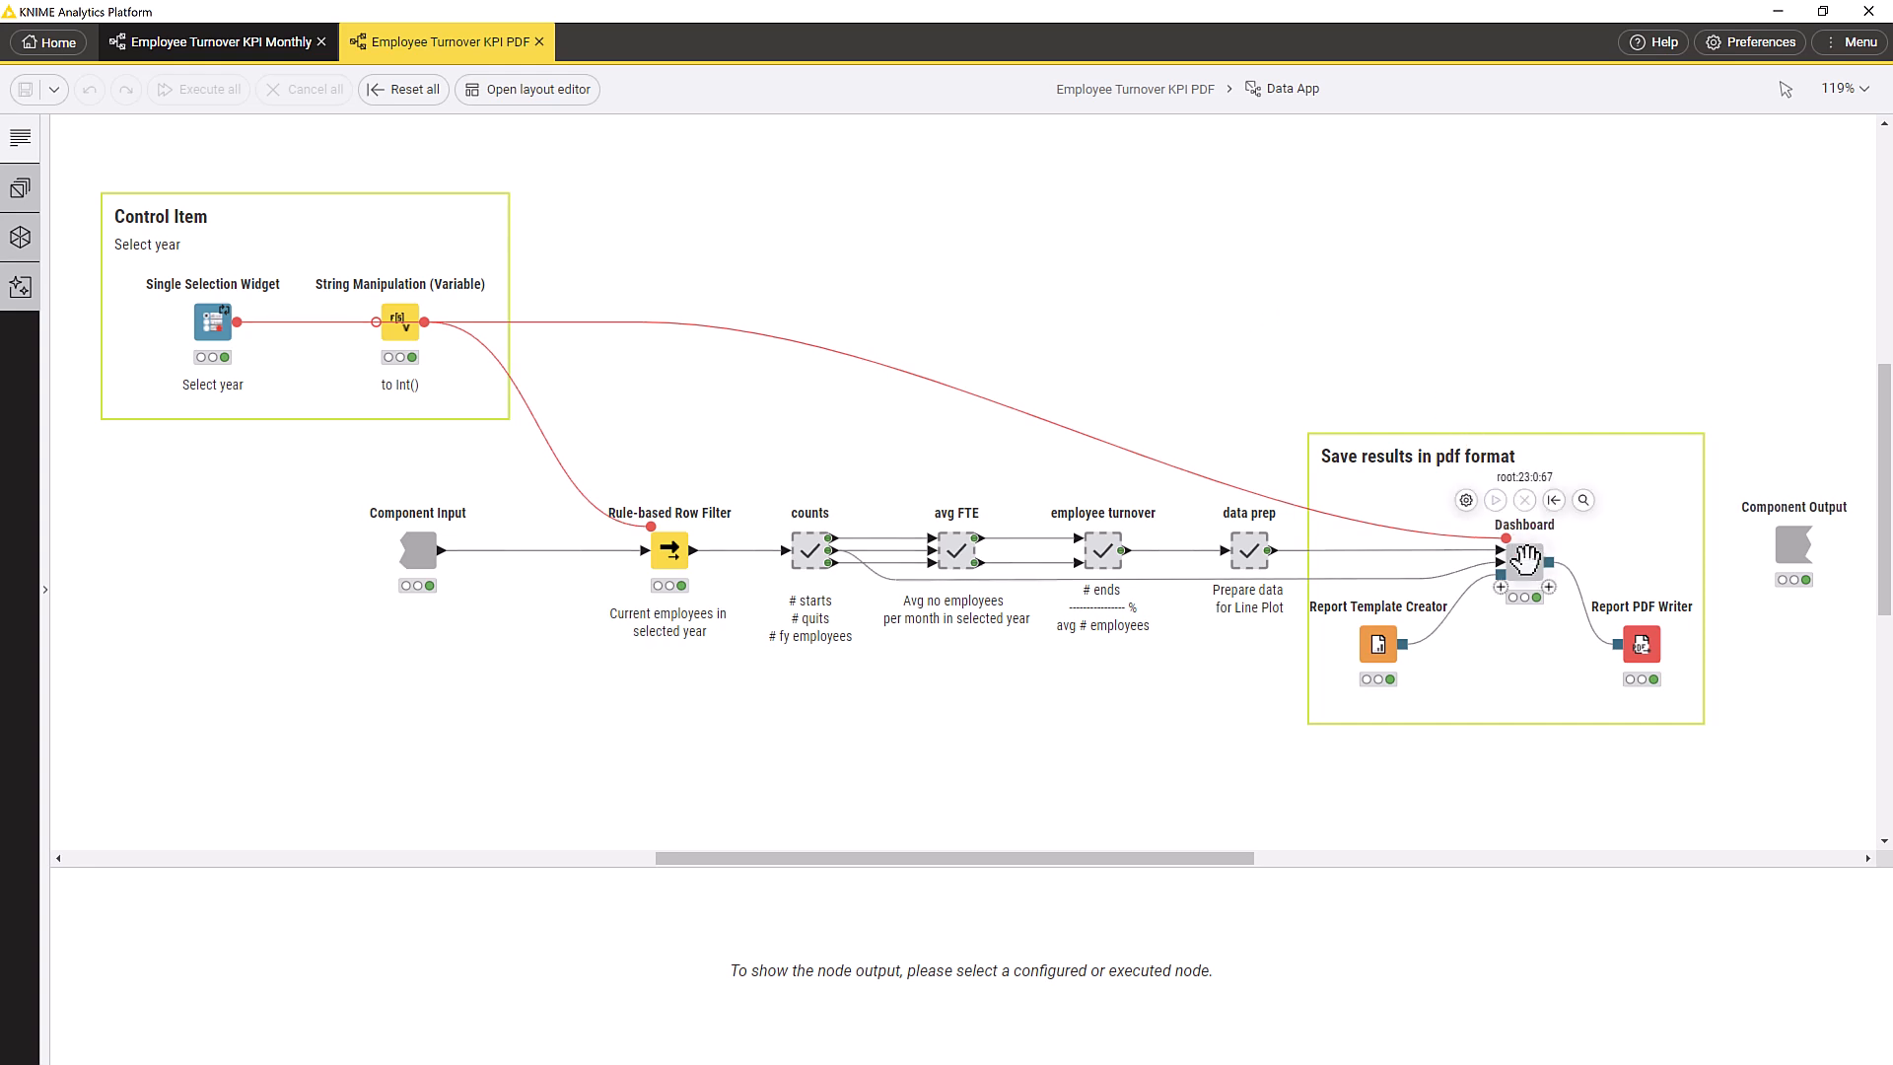
pyautogui.click(1525, 552)
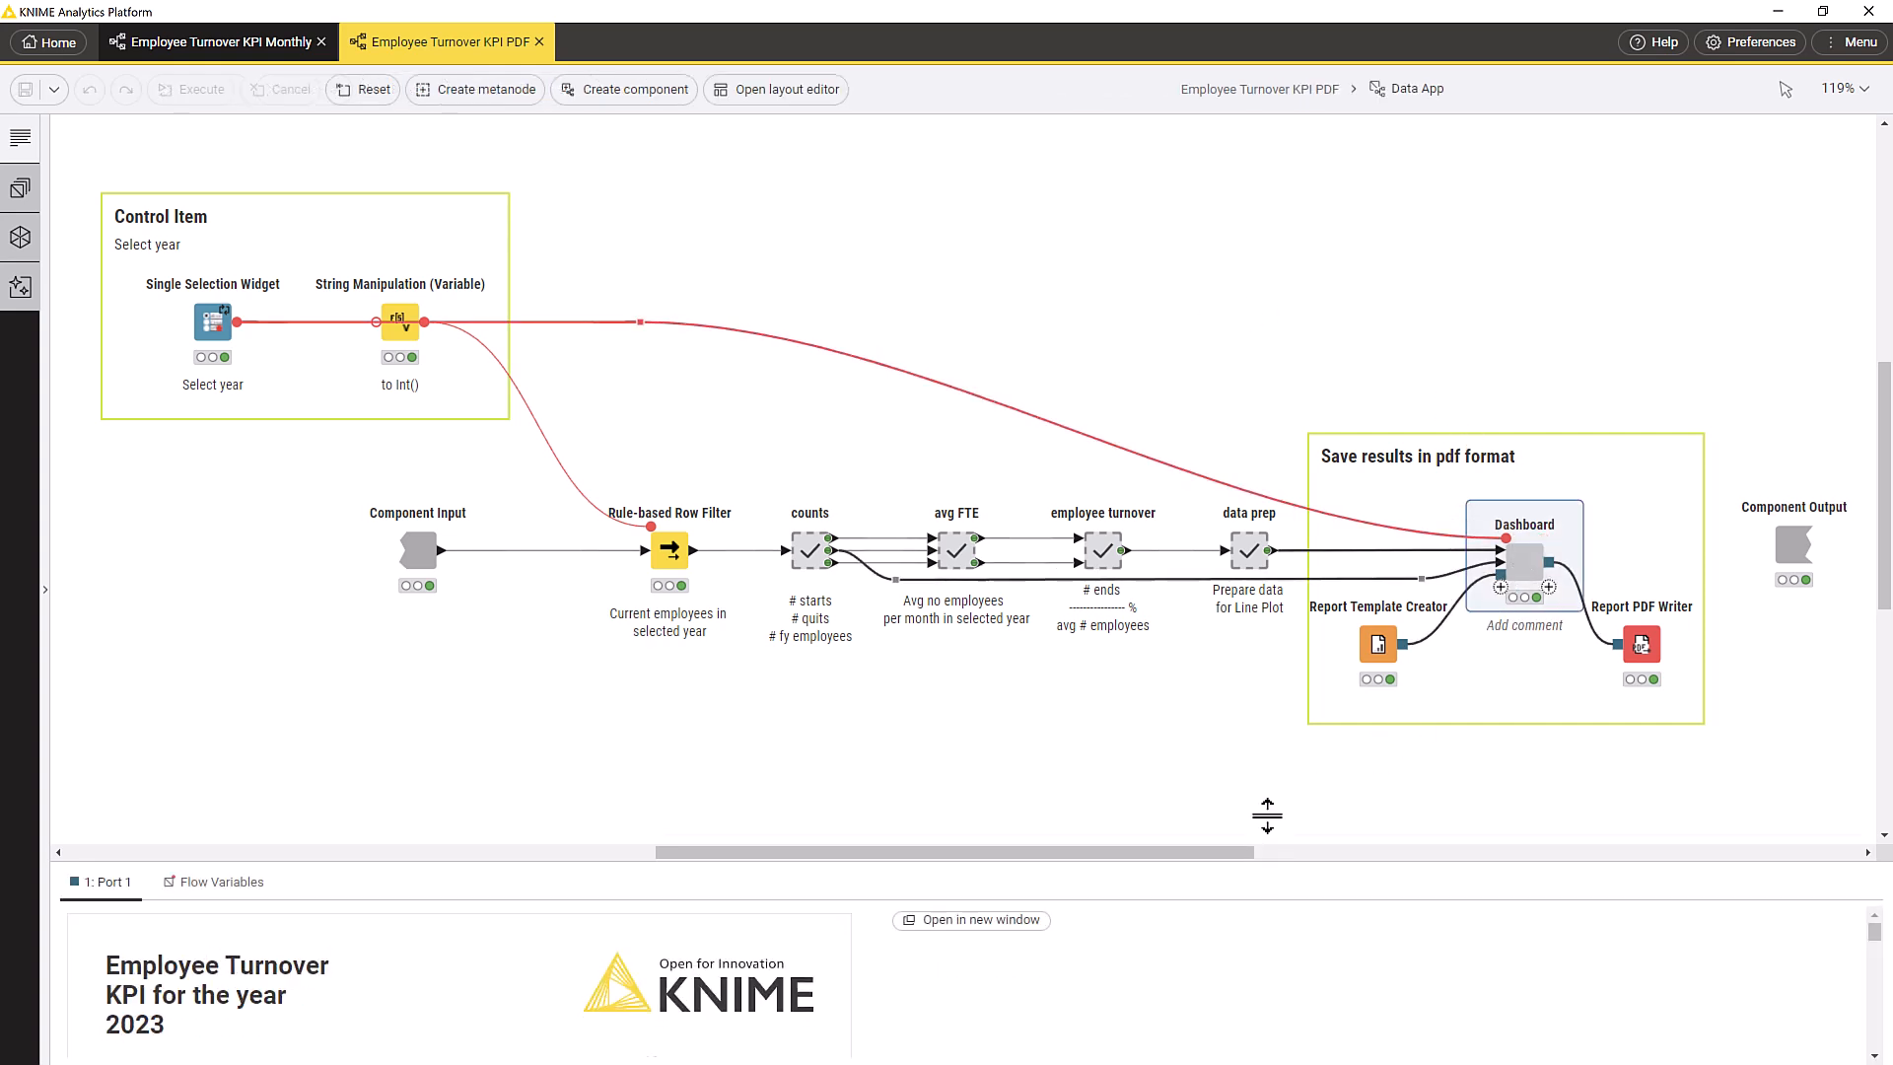